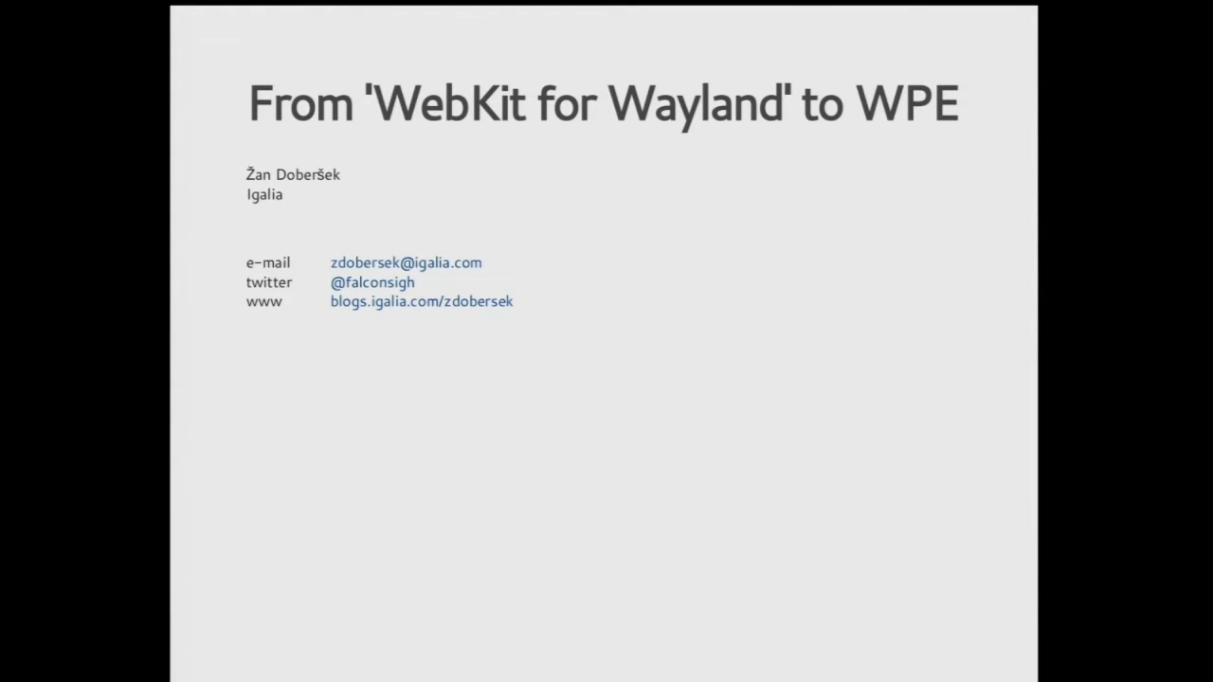
pyautogui.press('Right')
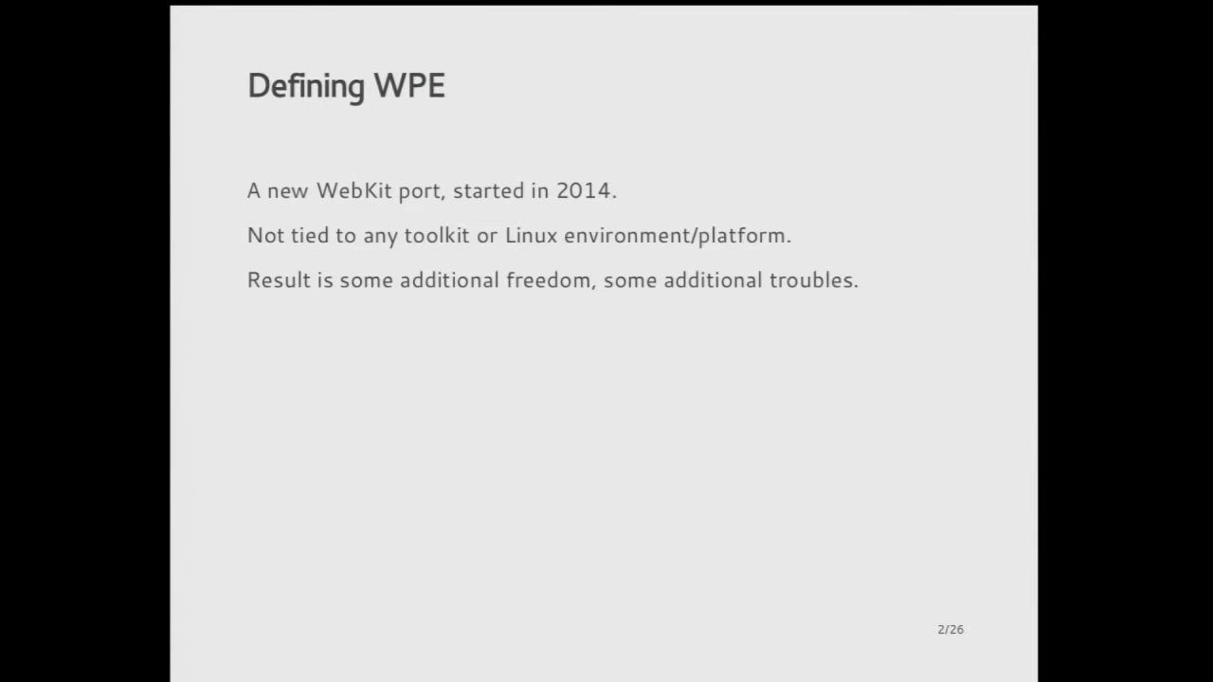
pyautogui.press('Right')
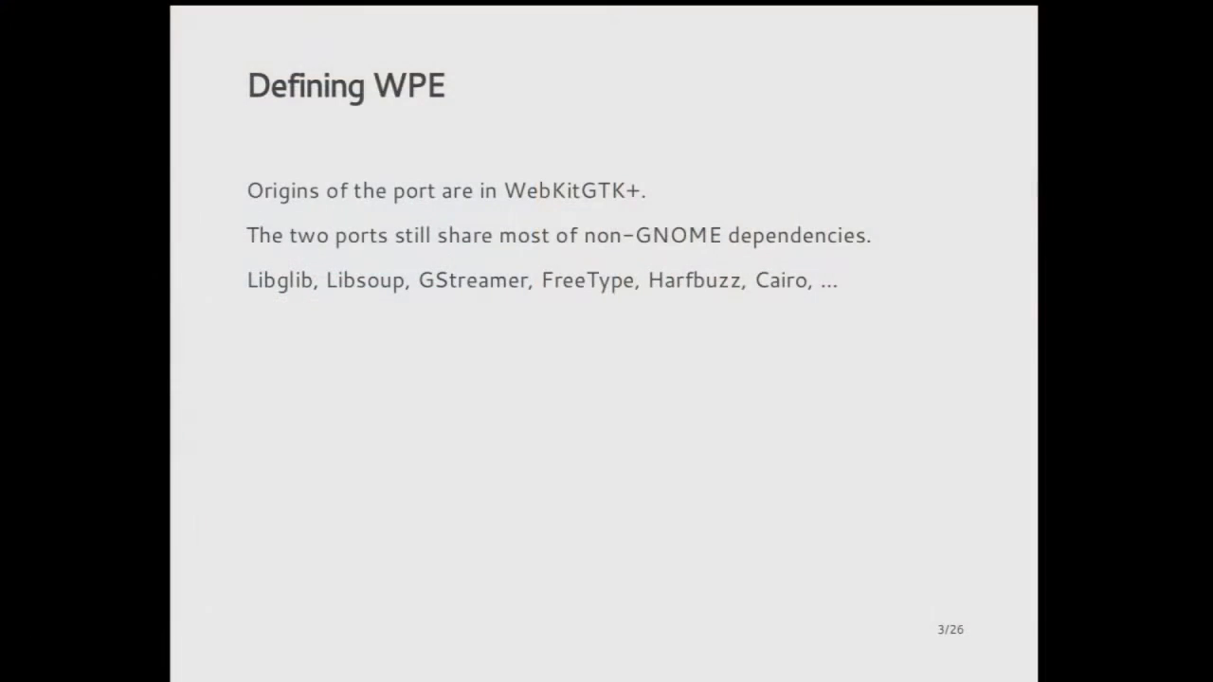
pyautogui.press('Right')
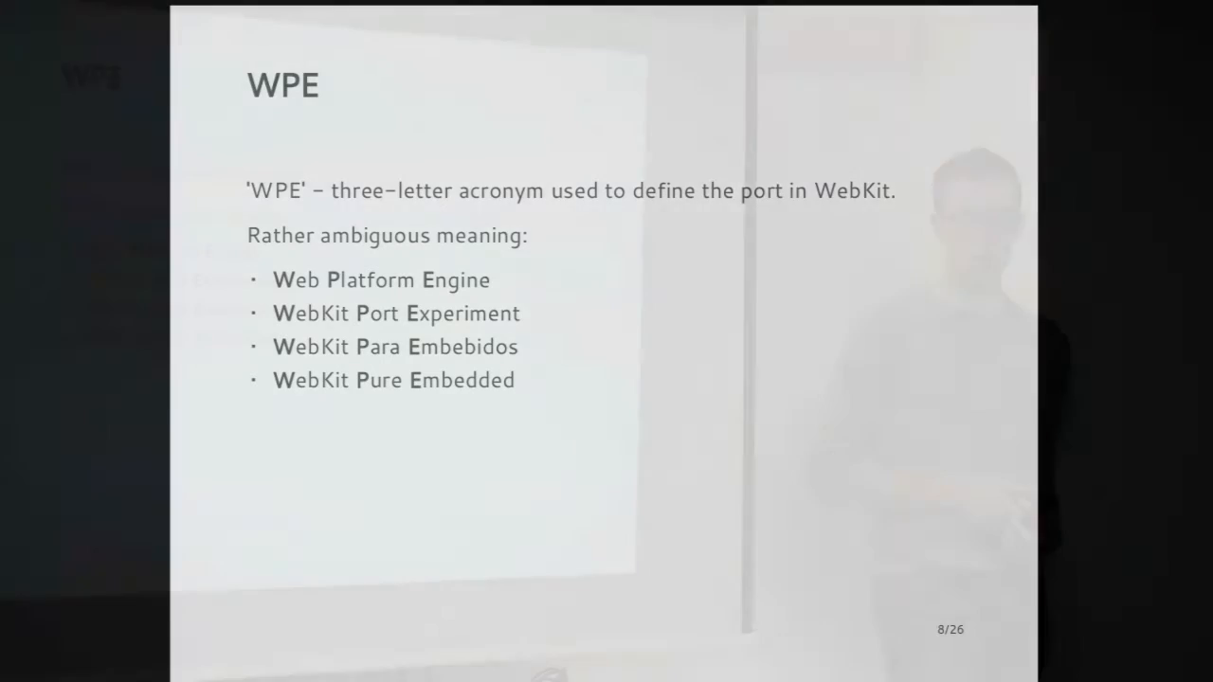
pyautogui.press('Right')
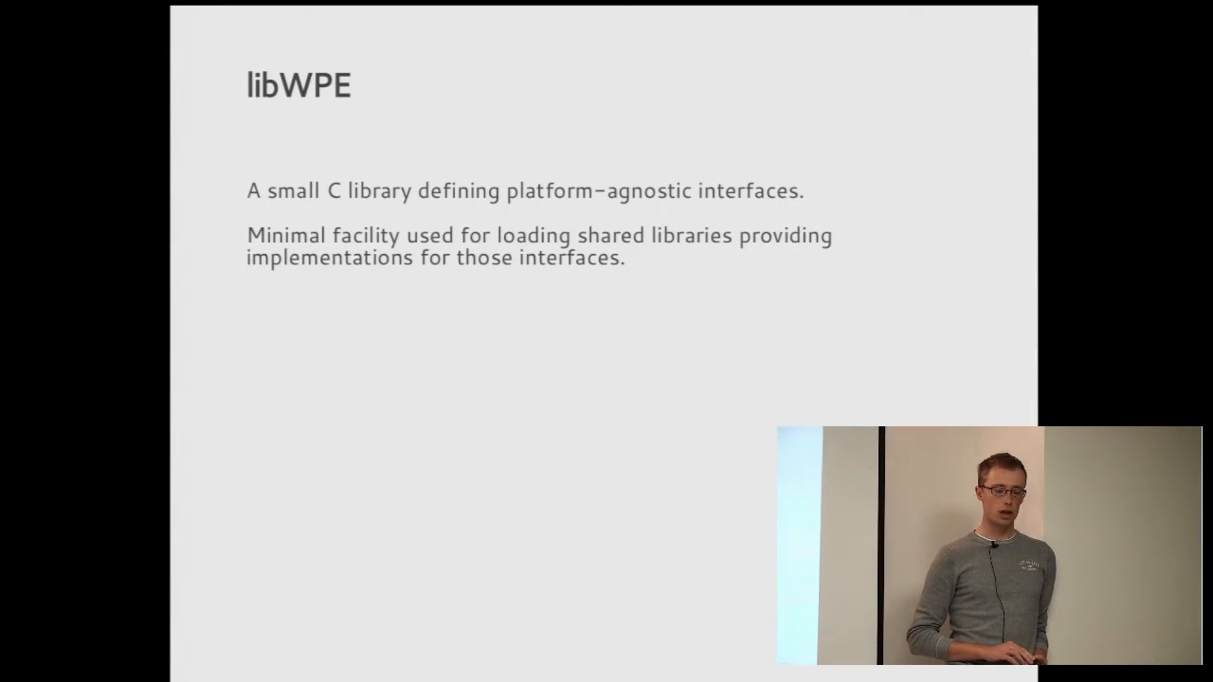
pyautogui.press('Right')
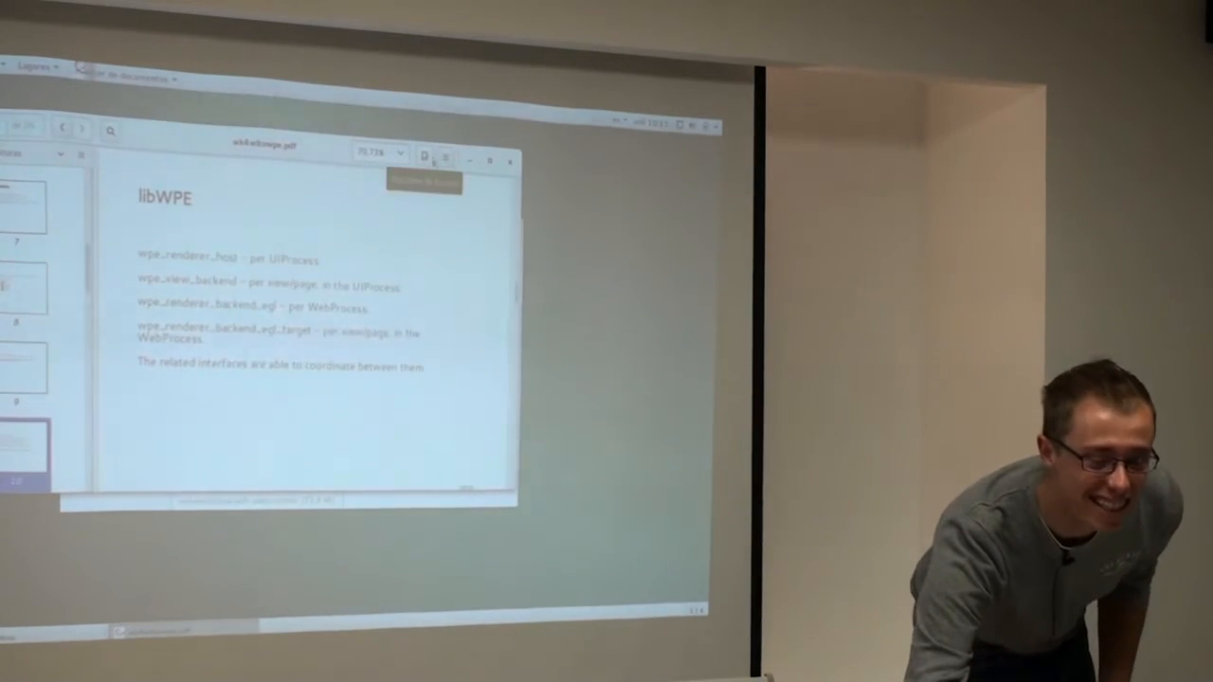
pyautogui.click(445, 156)
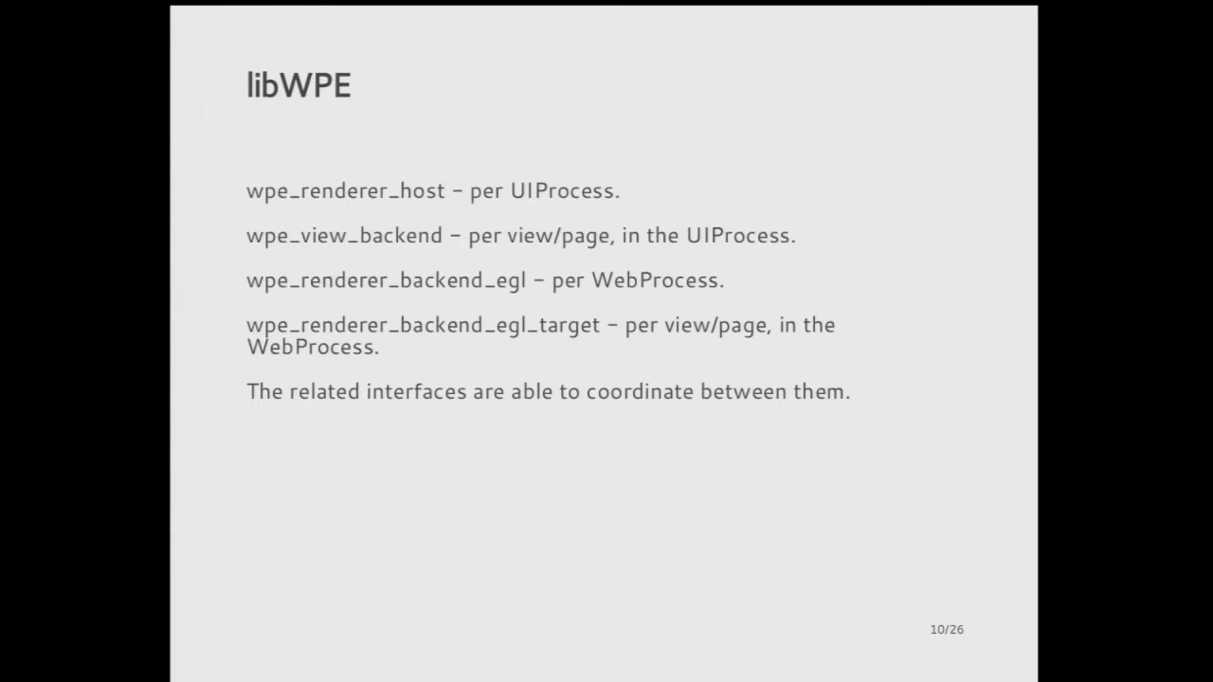
pyautogui.press('Right')
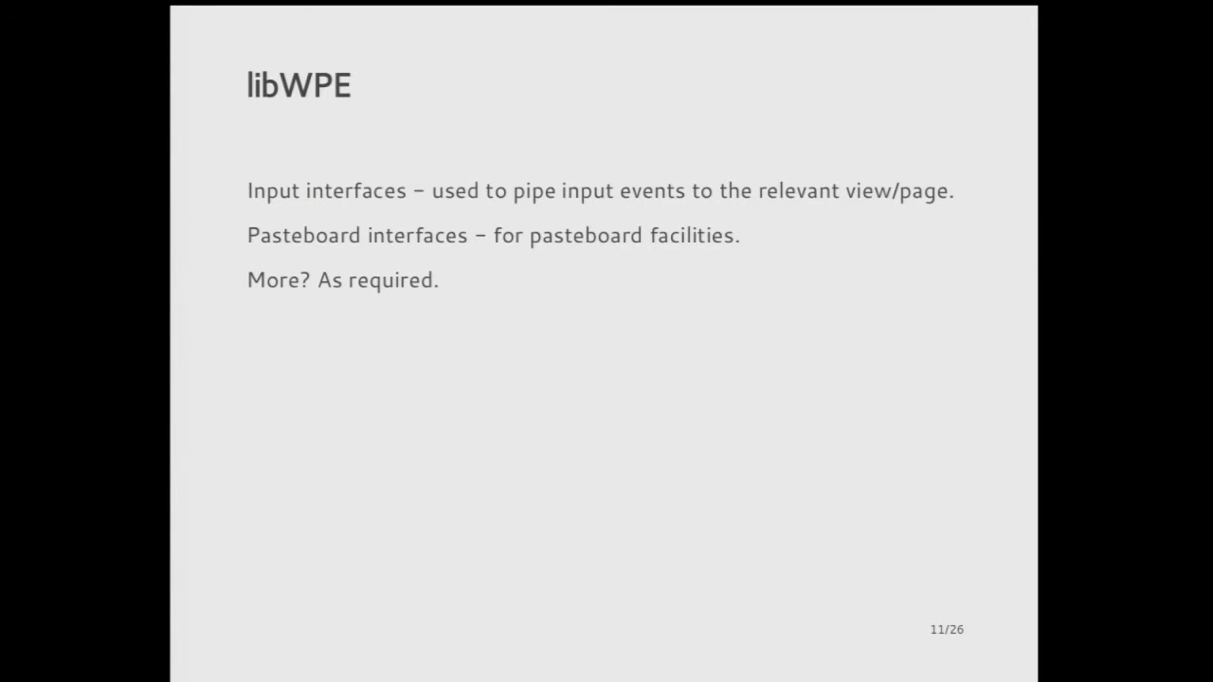
pyautogui.press('Right')
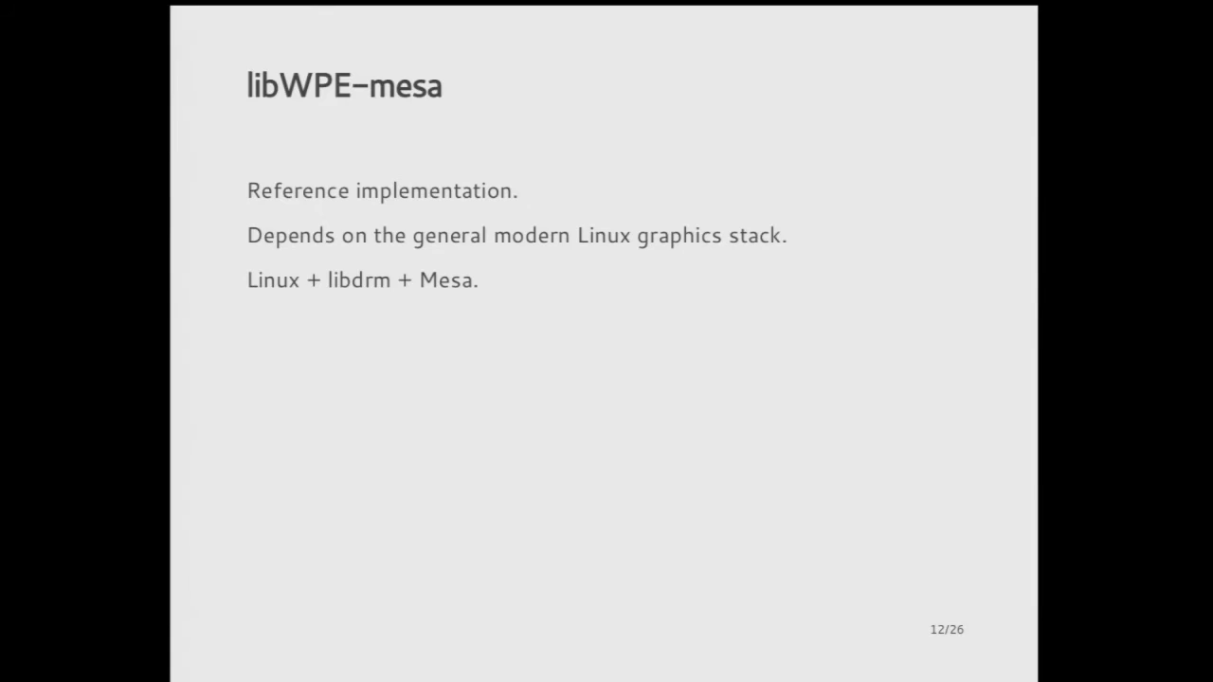
pyautogui.press('Right')
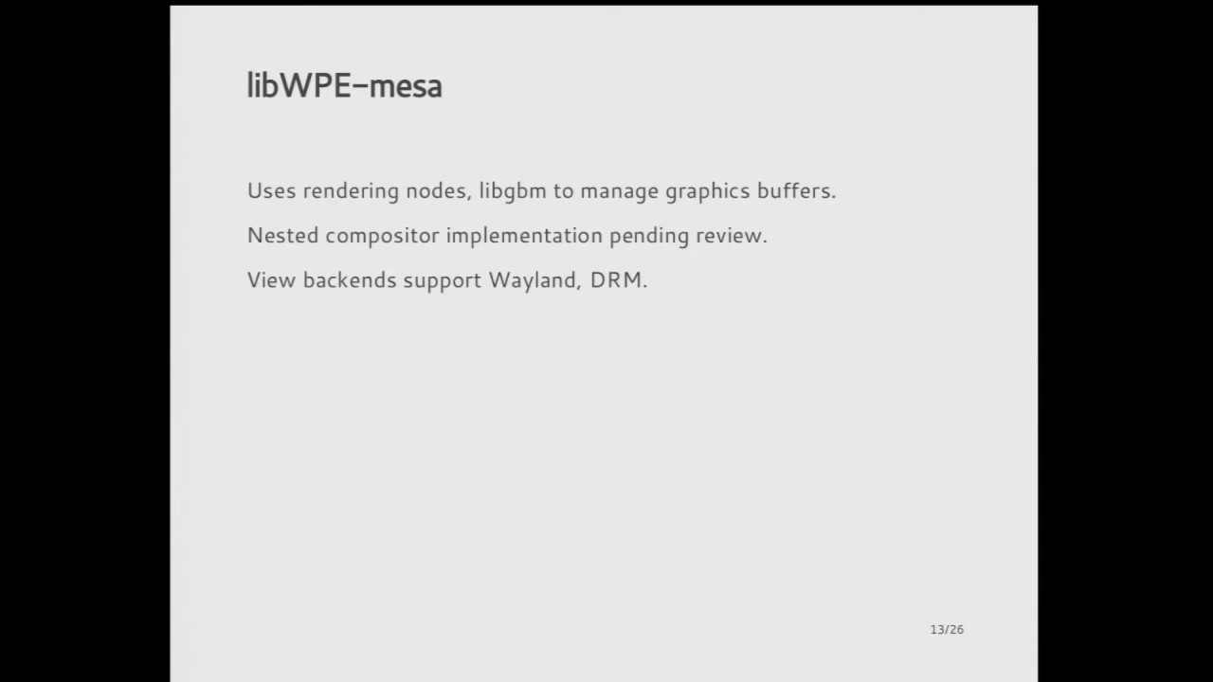
pyautogui.moveTo(75, 505)
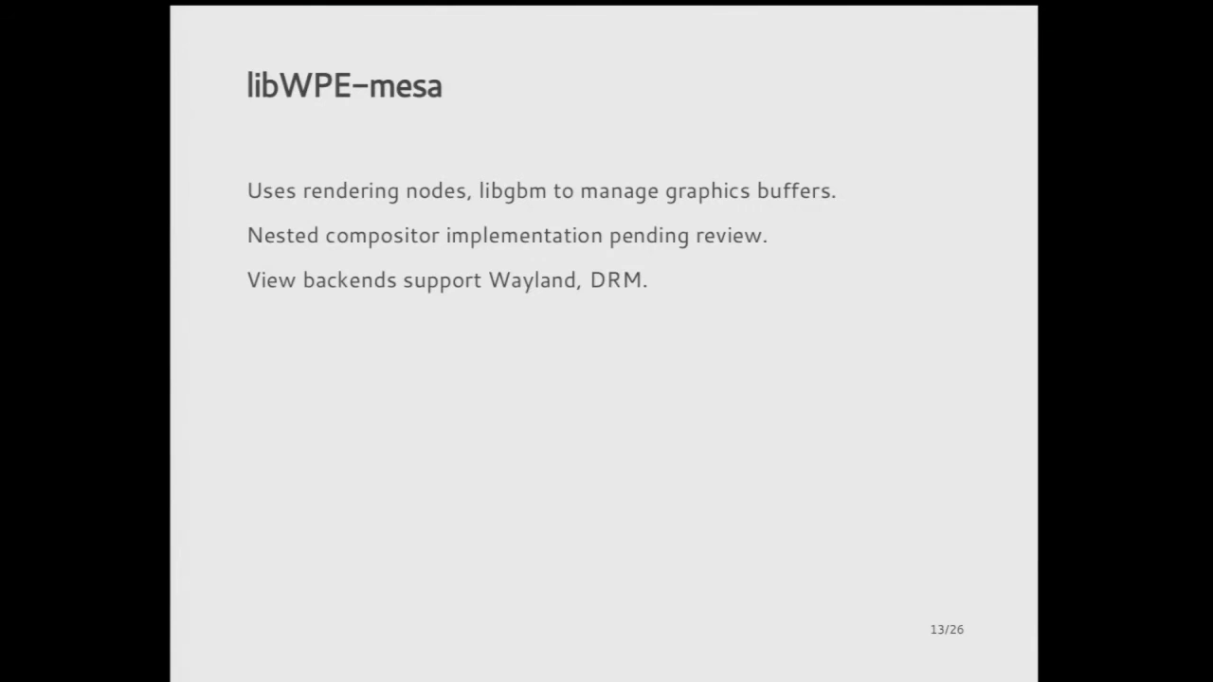
pyautogui.press('right')
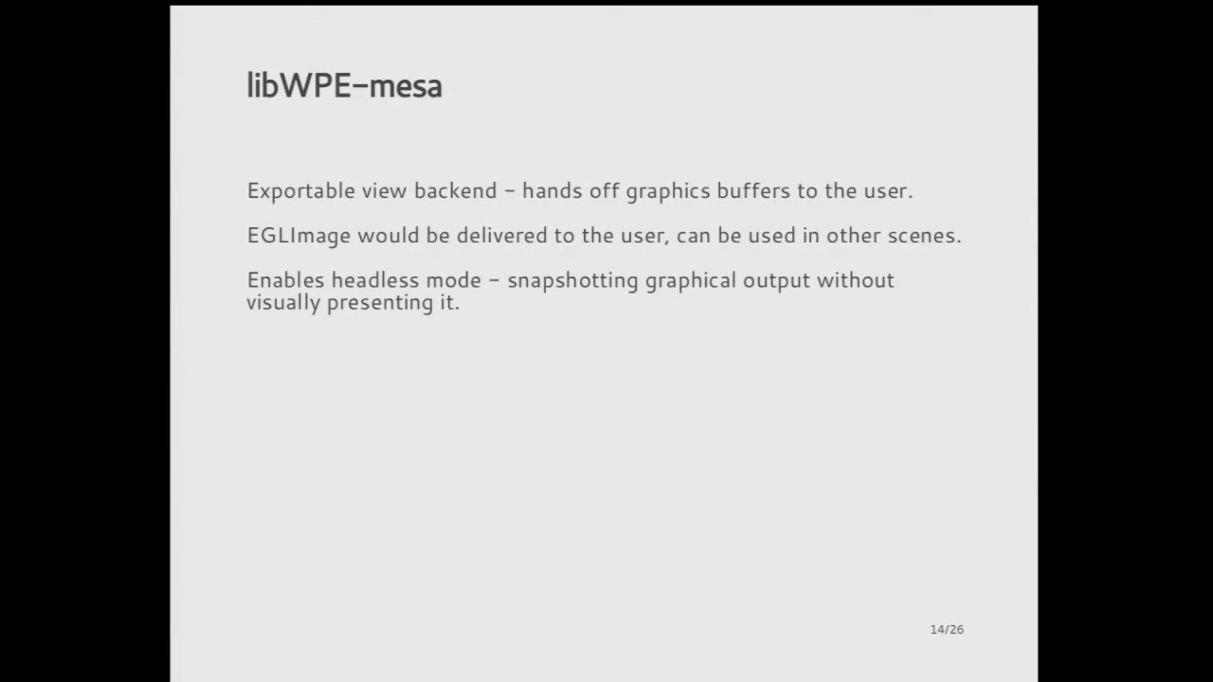
pyautogui.press('Right')
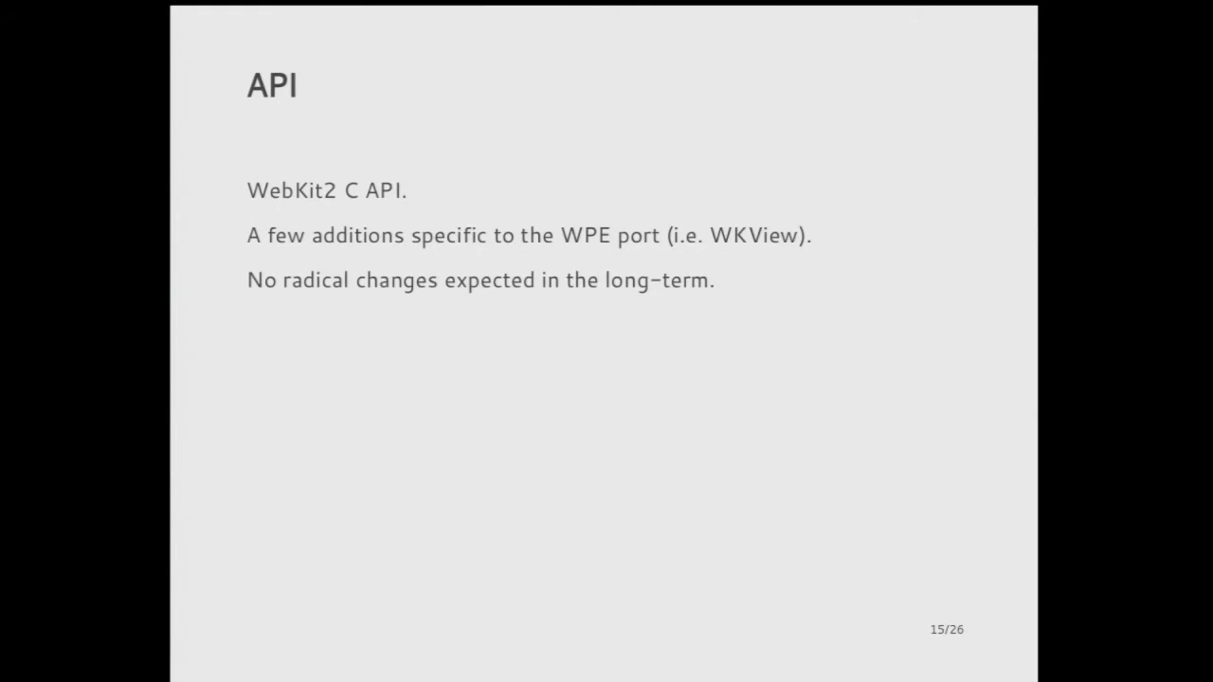
pyautogui.press('Right')
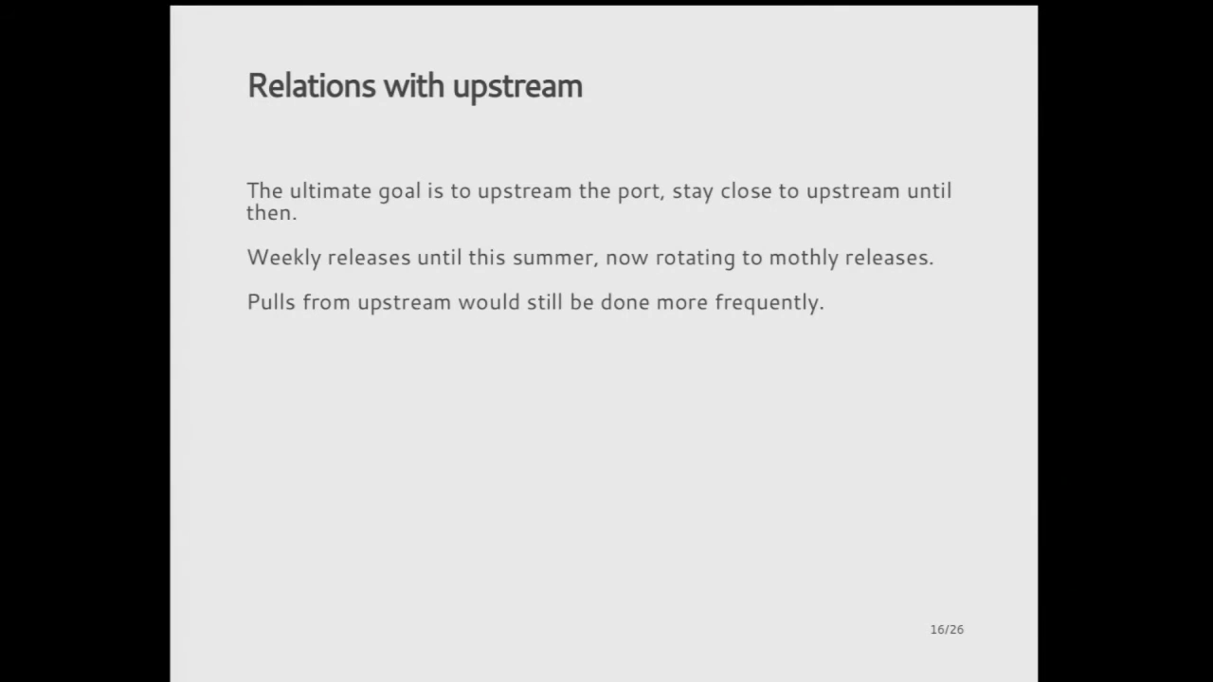
pyautogui.press('Right')
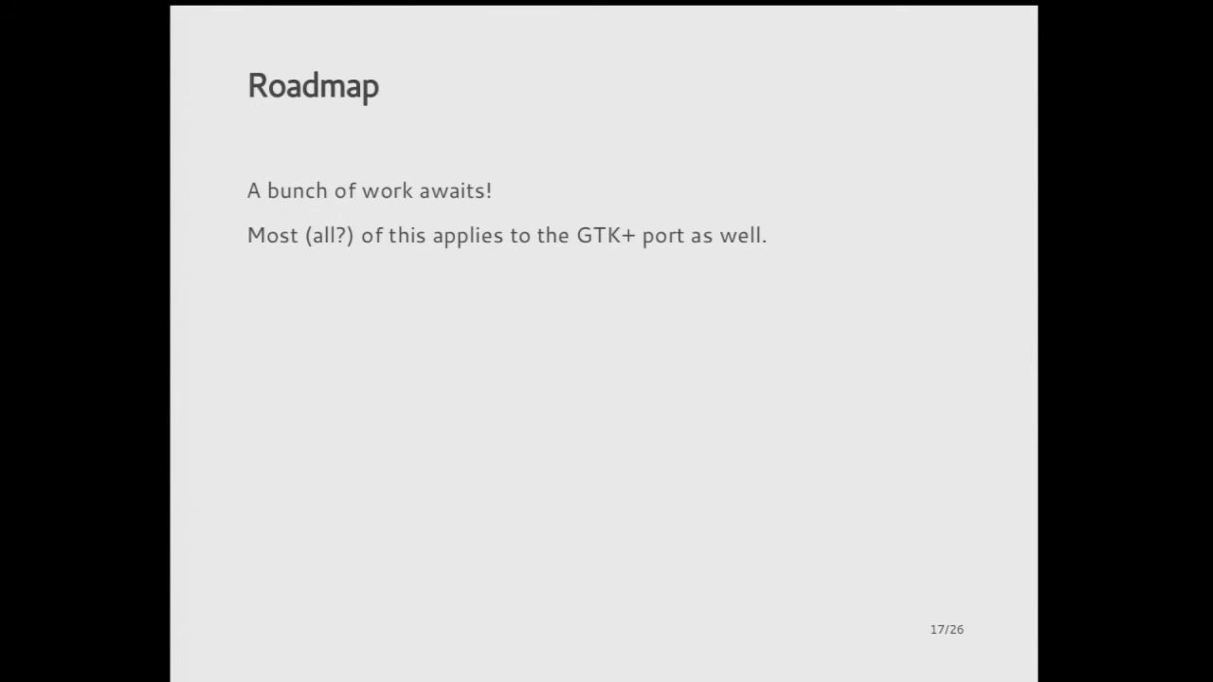
pyautogui.press('Right')
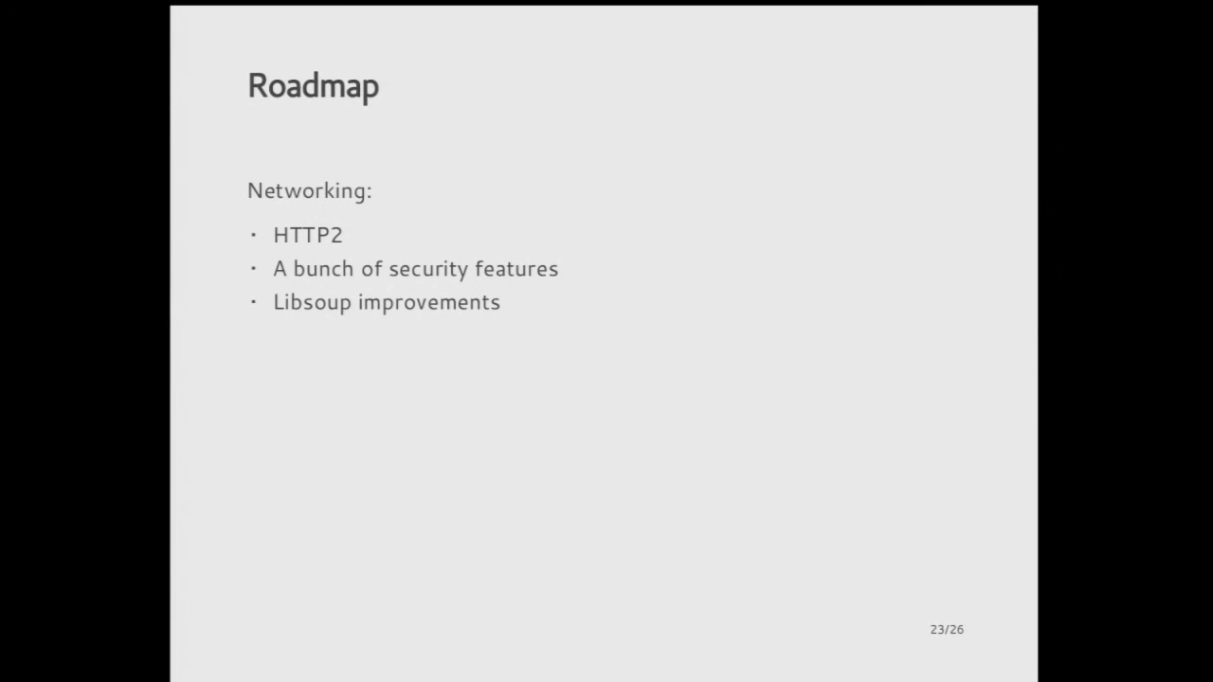
pyautogui.press('Right')
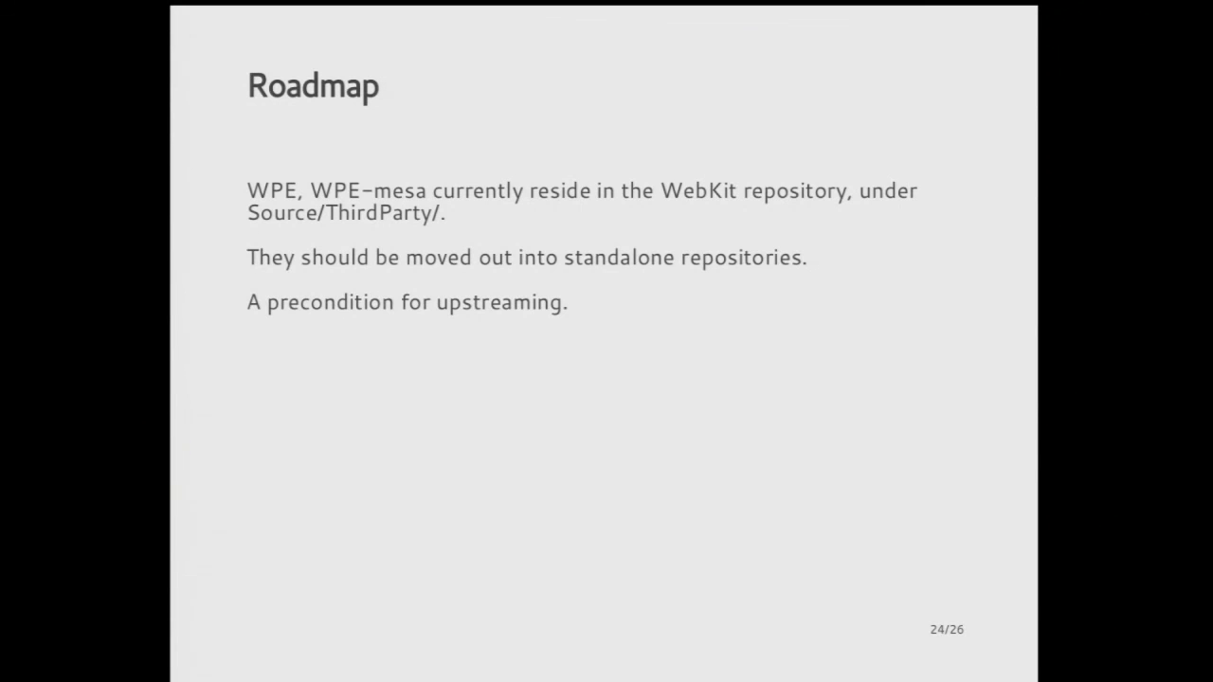